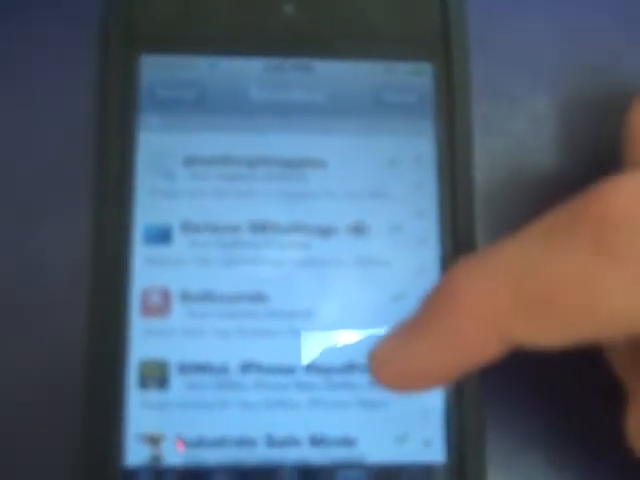
{"action": "scroll", "scroll_direction": "up", "scroll_amount": 3}
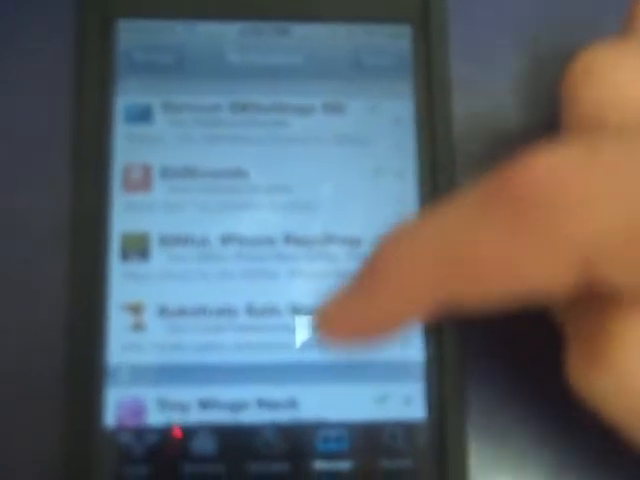